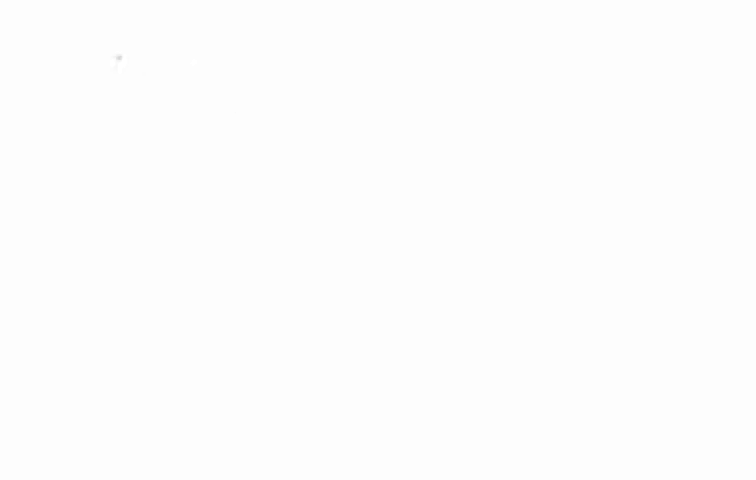
Handwrite 120k in the top-left corner of the blank board.
text(1201)
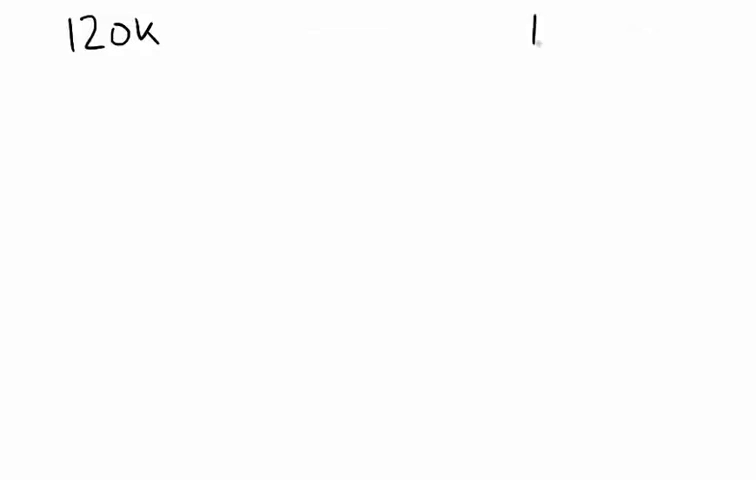
Draw a factor tree of 100 through 50 and 25 into circled 2, 2, 5, 5.
text(00)
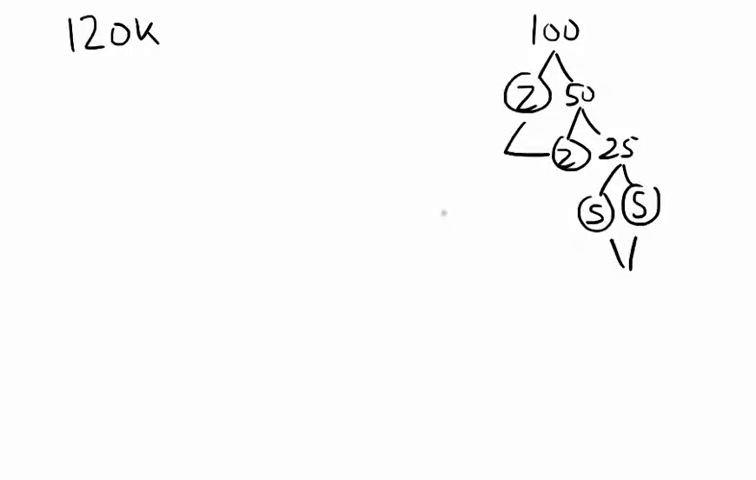
Add an arrow-linked factor tree of 20, then erase both side trees.
text(20)
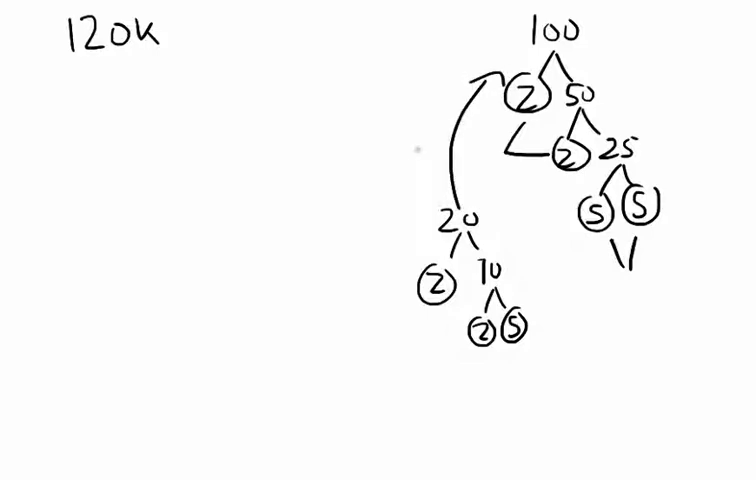
text(x5)
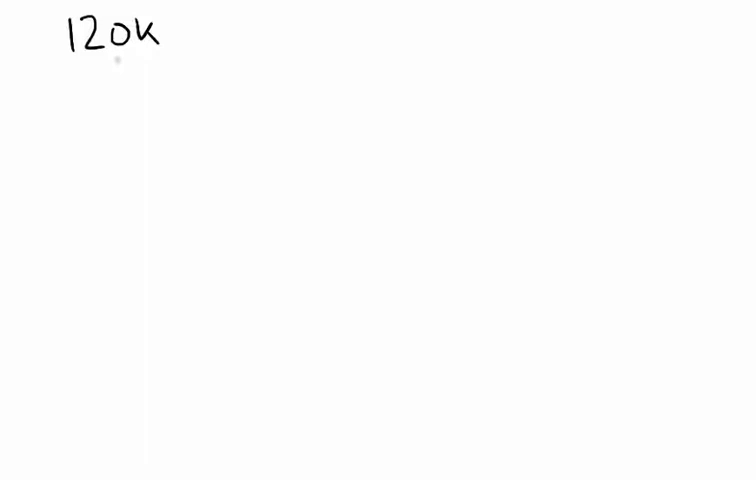
Branch 120k through 60k, 30k, 15k, 5k to k, circling primes 2, 2, 2, 3, 5.
drag(95, 90, 120, 60)
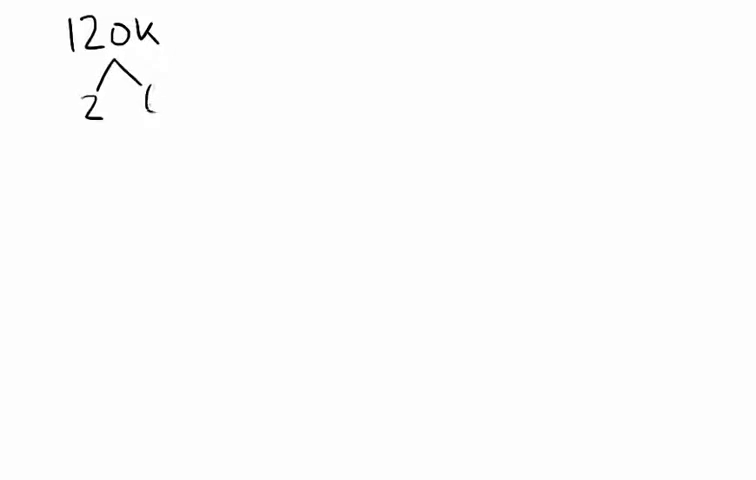
text(60k)
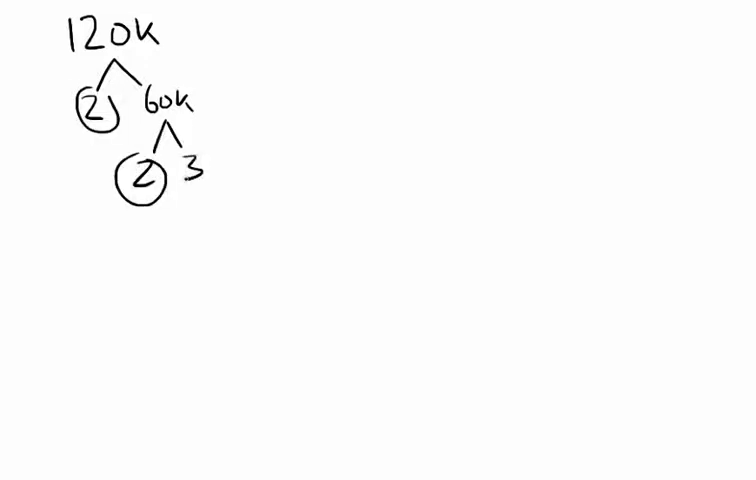
text(30k)
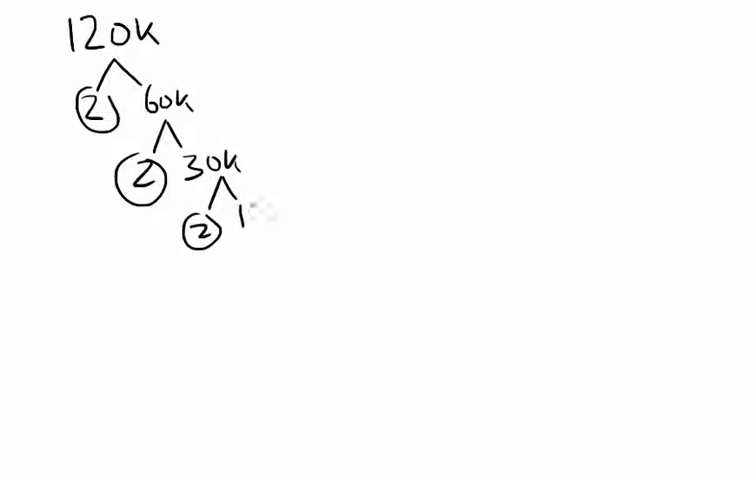
text(15k)
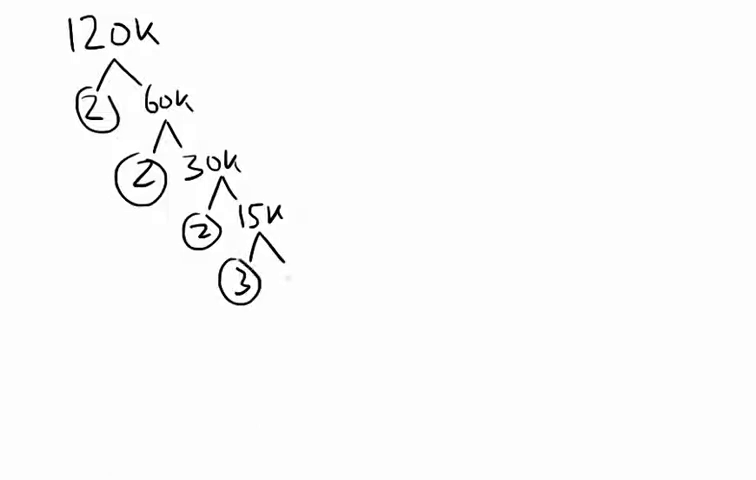
text(5v)
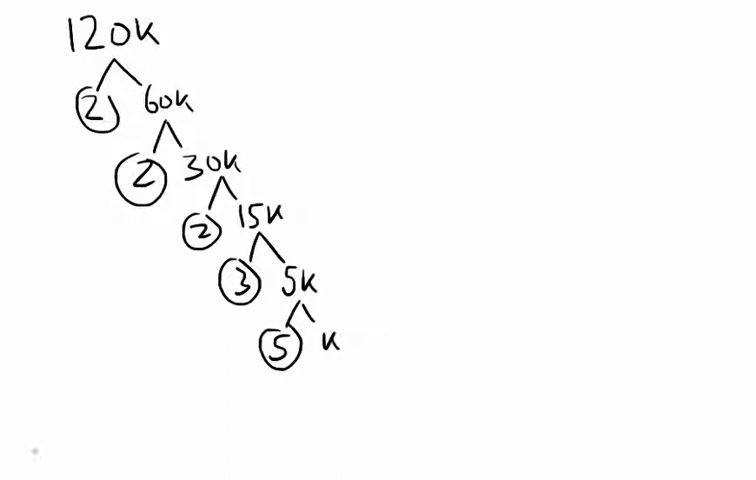
Write 2×2×2×3×5×k below the tree with tick marks over the factors.
text(2×2)
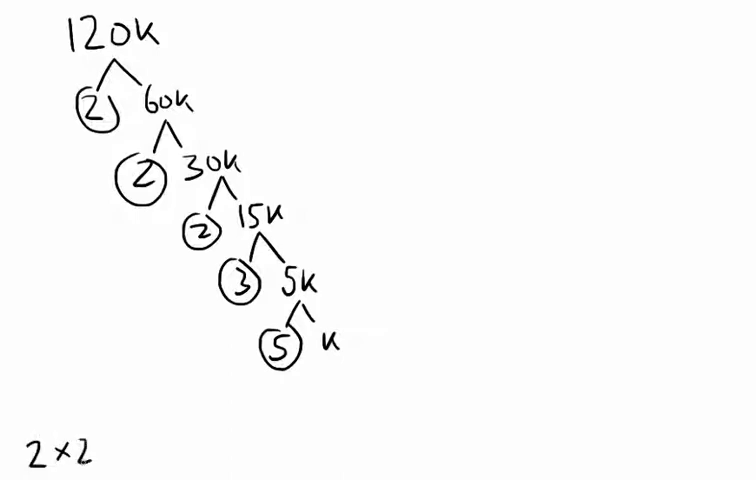
text(×2×3×5×k)
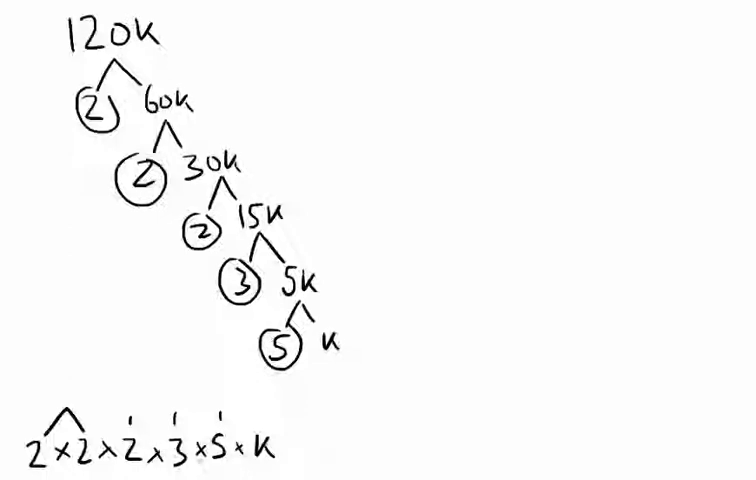
text(2.)
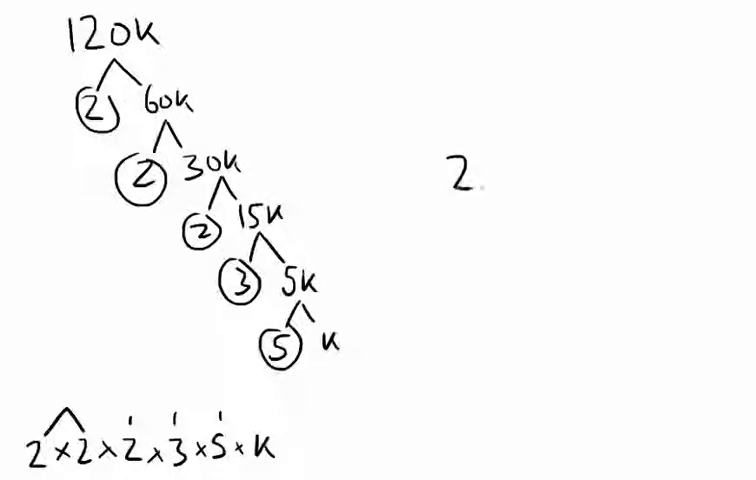
Write 2×3×5=30 and k=30, with 30 factored into circled 2, 3, 5.
text(×3×5=?)
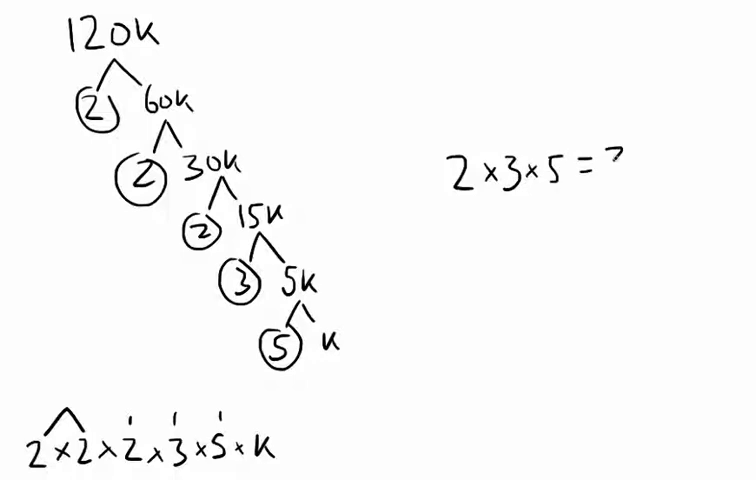
text(30)
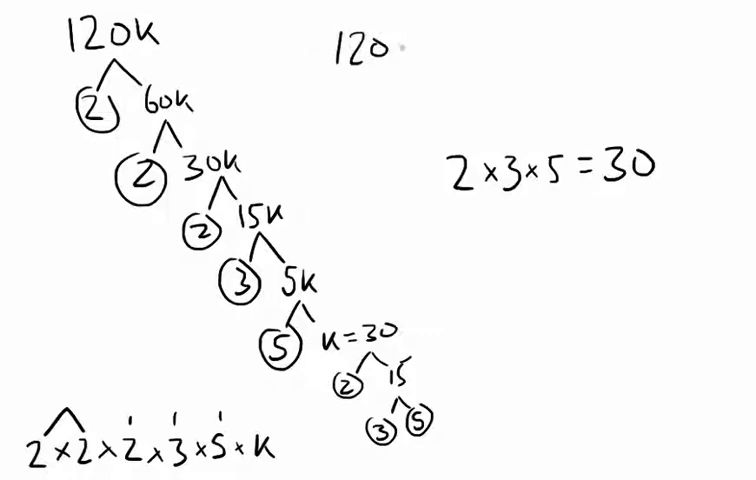
Write 120·30=3600 at top right and begin √3600= beneath it.
text(·30)
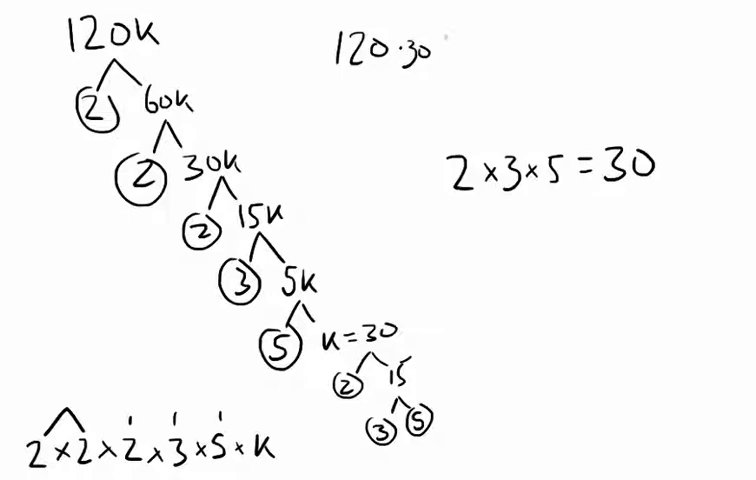
text(=)
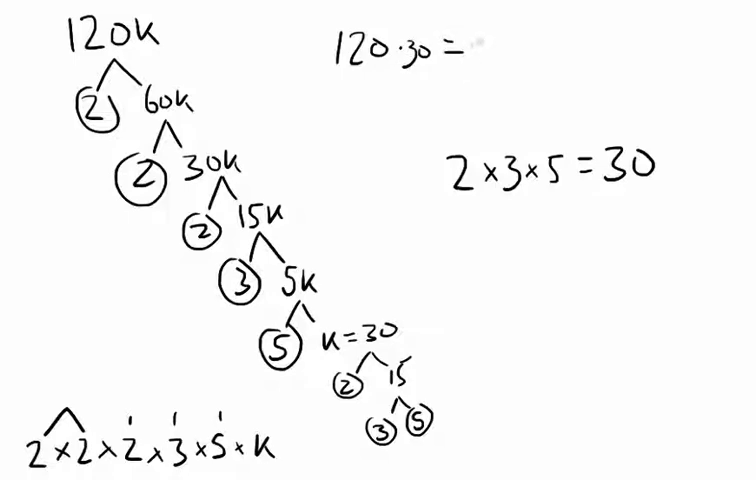
text(3600)
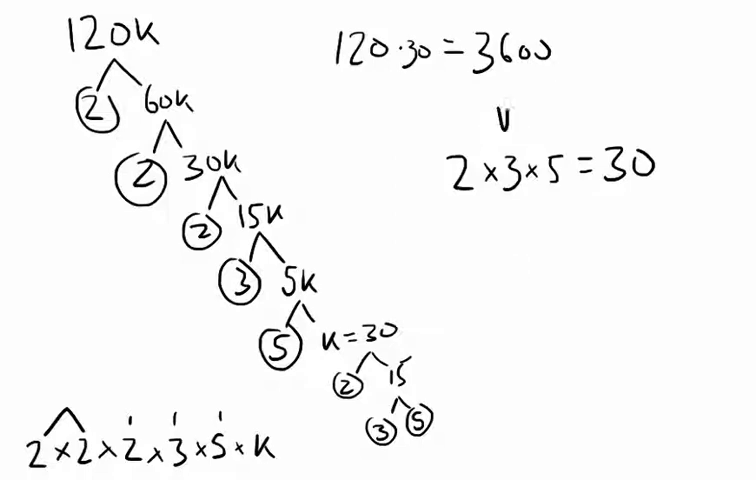
text(√3600)
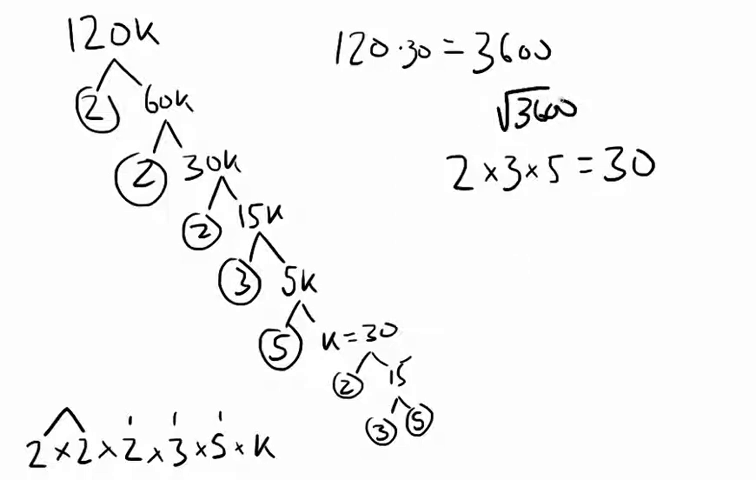
text(=)
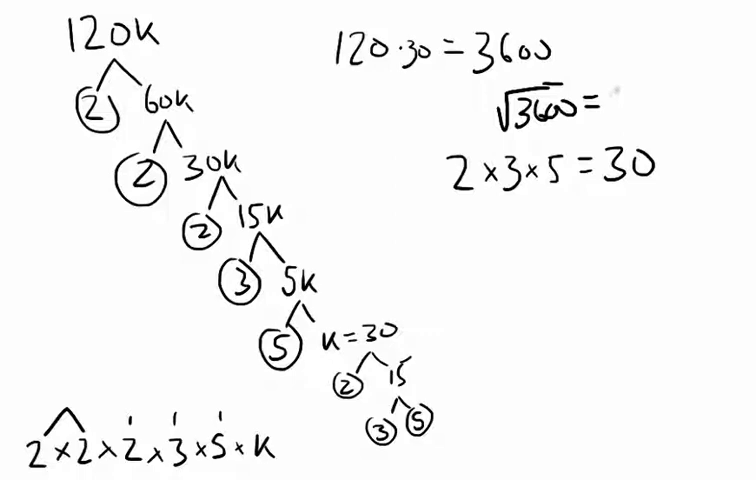